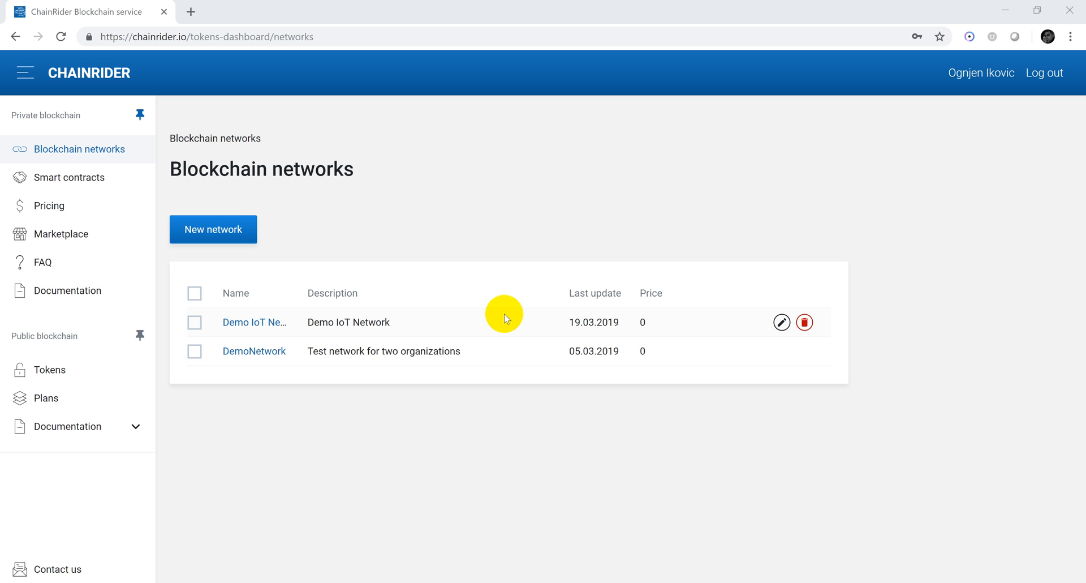
{"action": "mouse_move", "coordinate": [451, 297]}
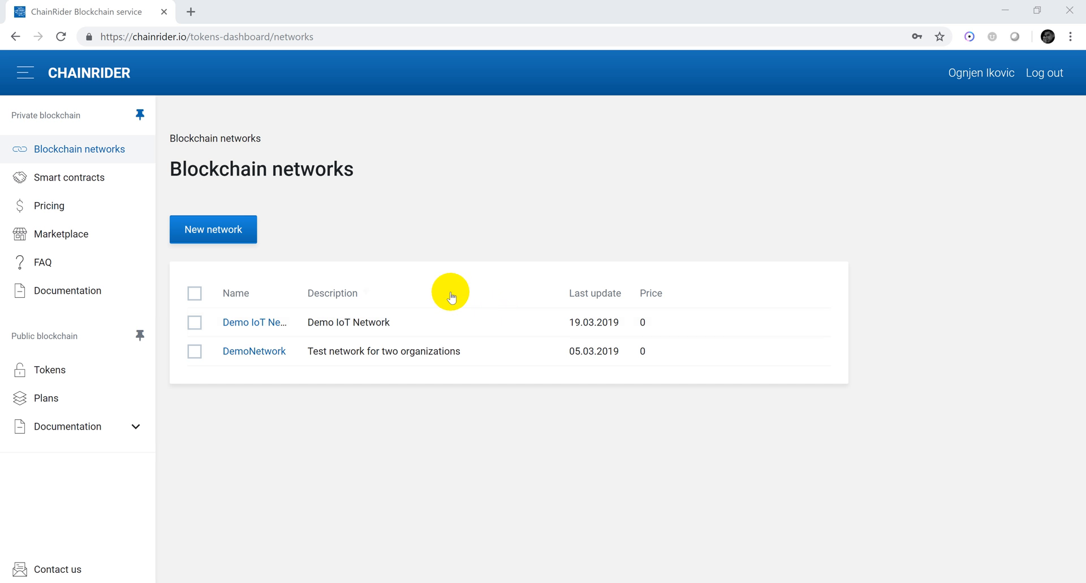
Open Demo IoT Network's details and expand org2's machine and peers, which join channels o2 and common.
{"action": "left_click", "coordinate": [253, 321]}
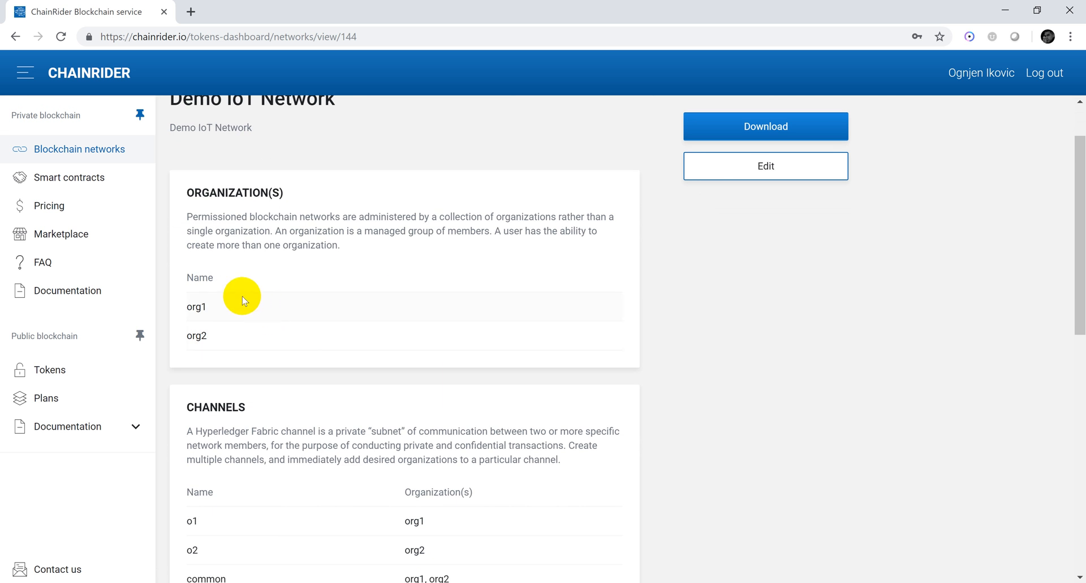
{"action": "mouse_move", "coordinate": [296, 376]}
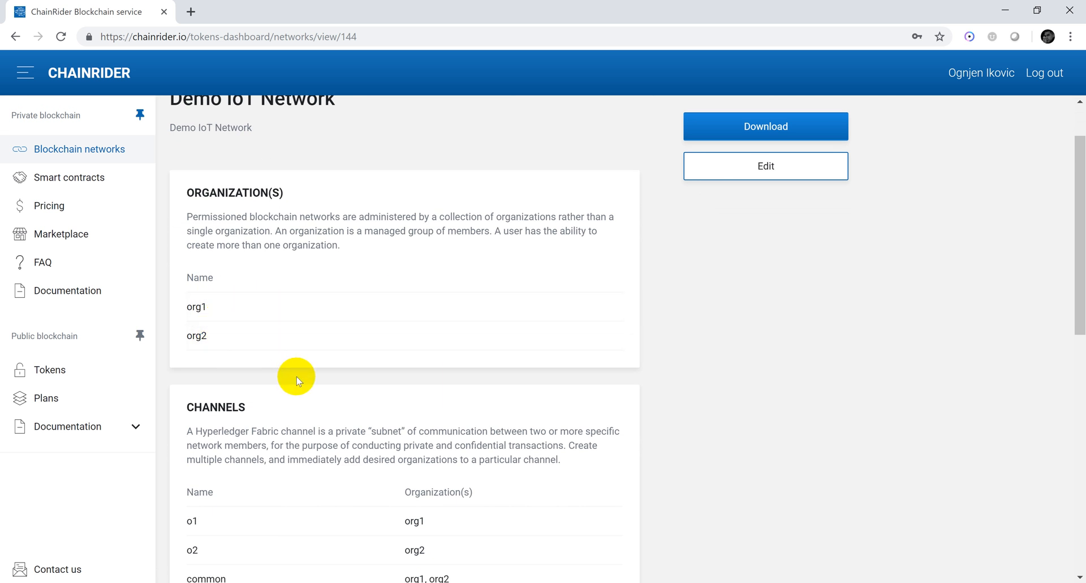
{"action": "scroll", "scroll_direction": "down", "scroll_amount": 3}
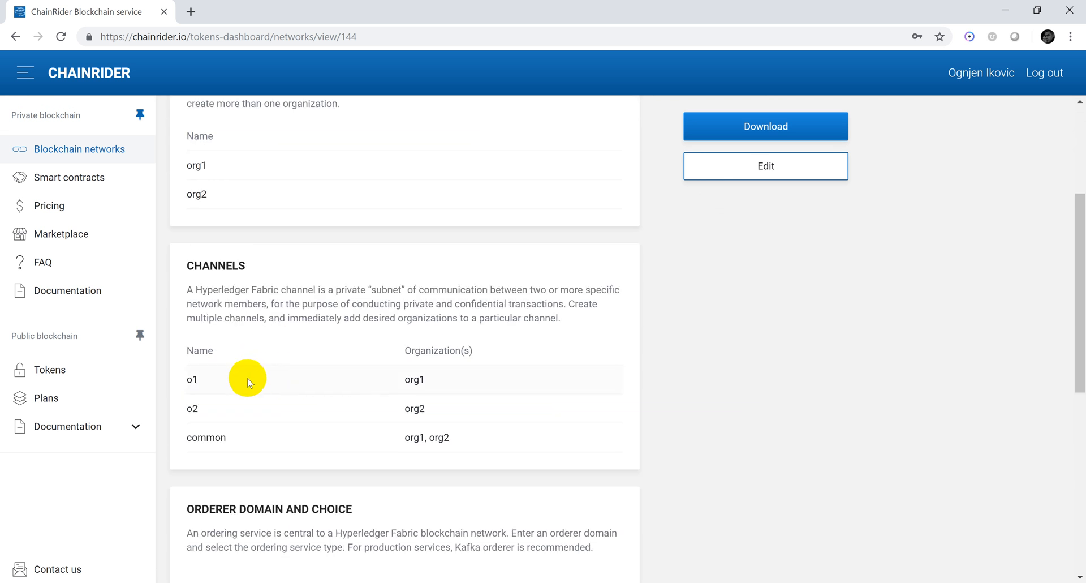
{"action": "mouse_move", "coordinate": [346, 442]}
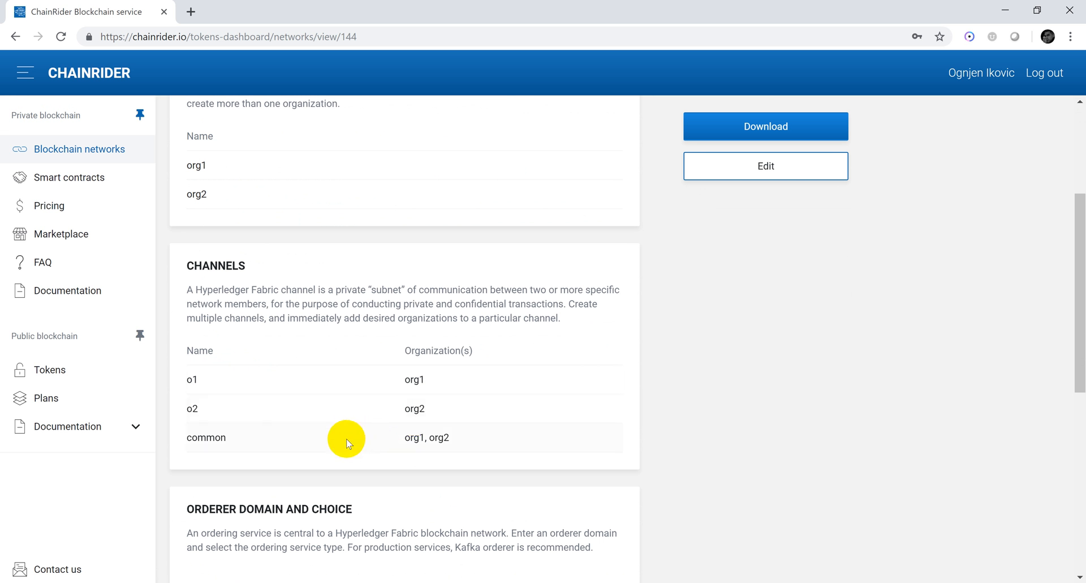
{"action": "scroll", "scroll_direction": "down", "scroll_amount": 3}
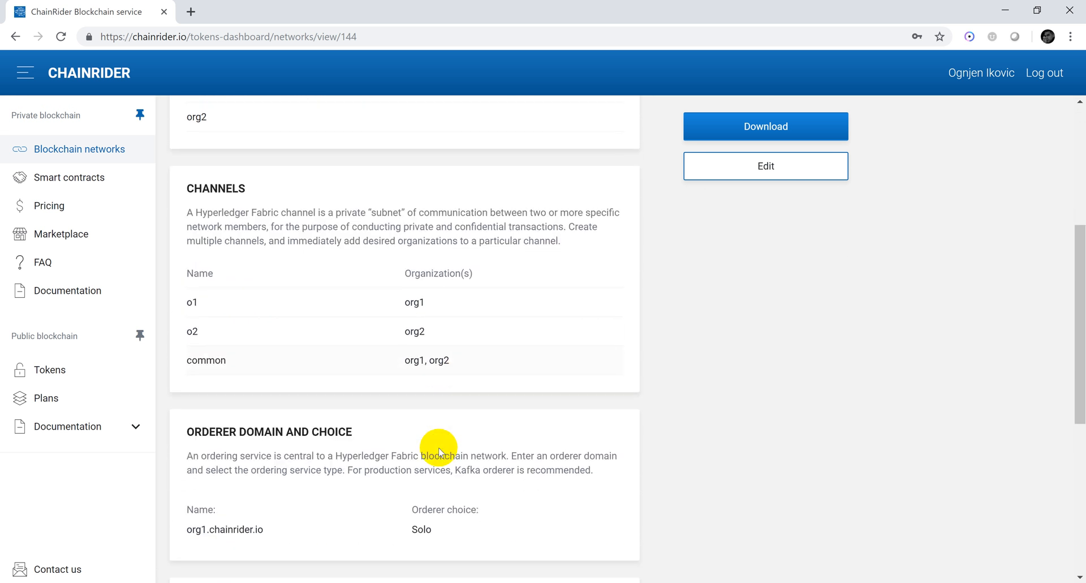
{"action": "scroll", "scroll_direction": "down", "scroll_amount": 3}
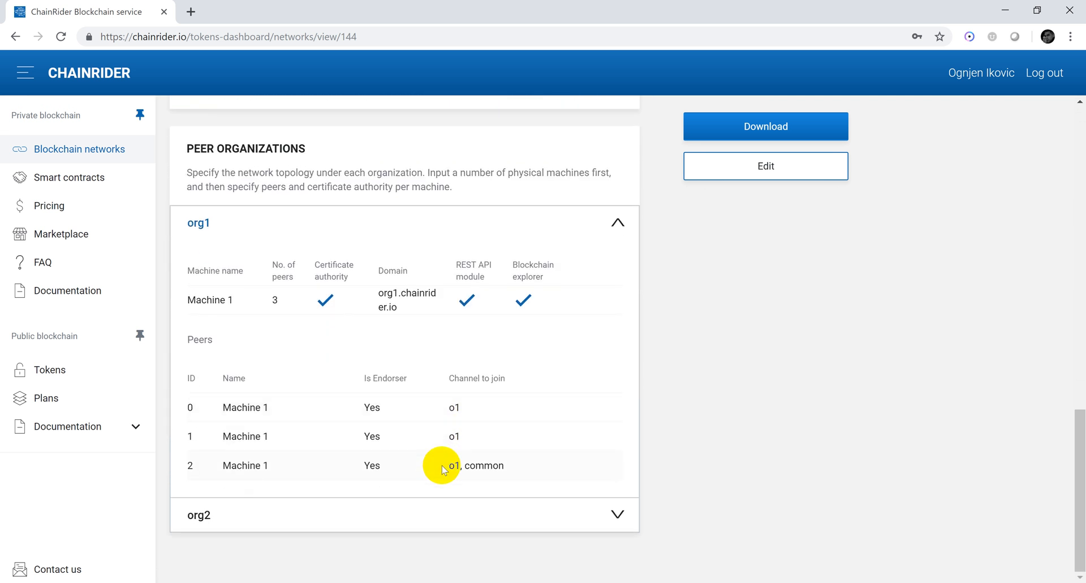
{"action": "left_click", "coordinate": [198, 514]}
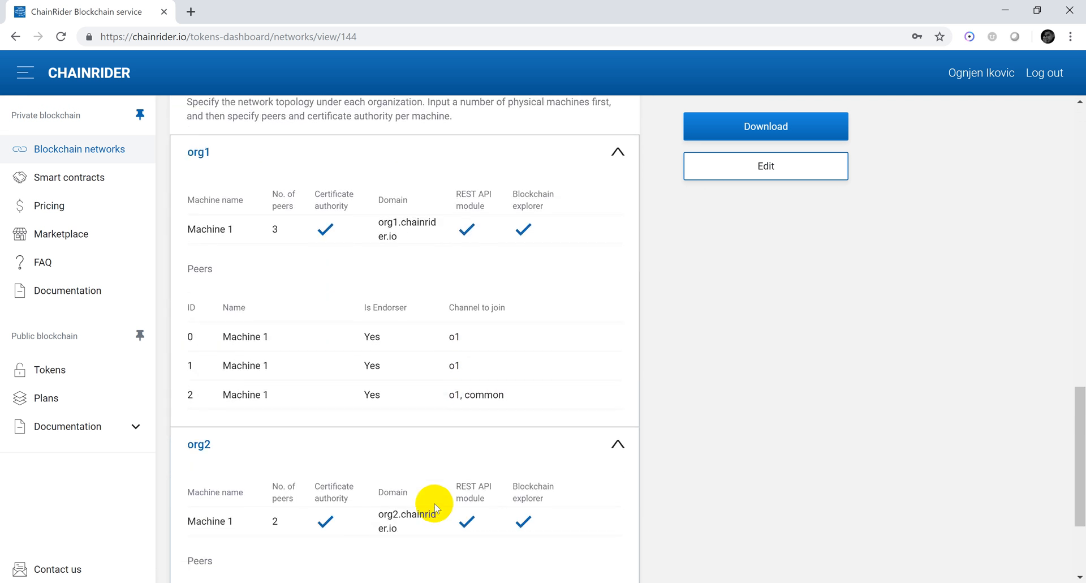
{"action": "mouse_move", "coordinate": [323, 232]}
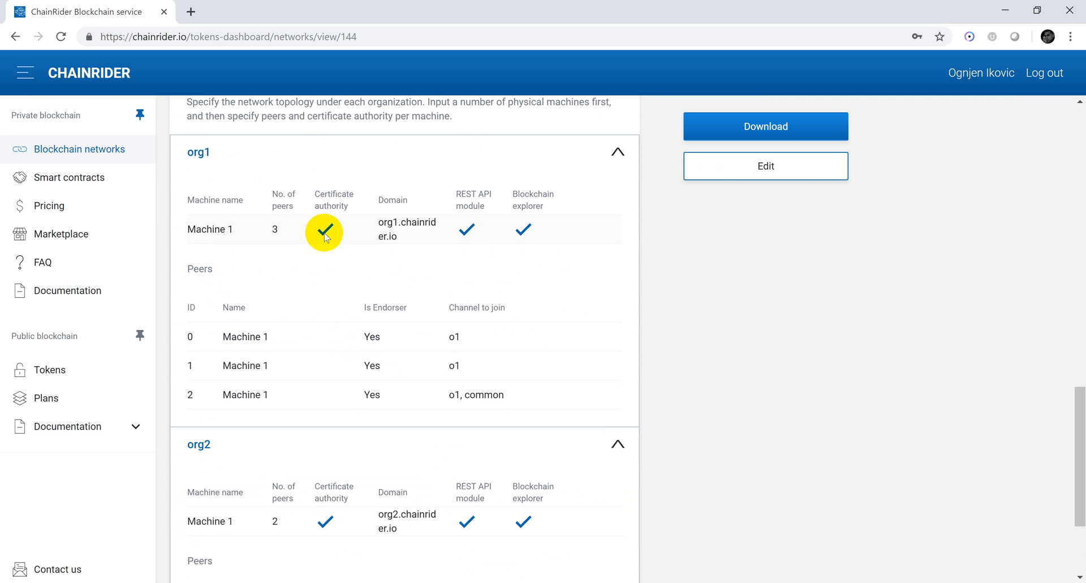
{"action": "scroll", "scroll_direction": "down", "scroll_amount": 3}
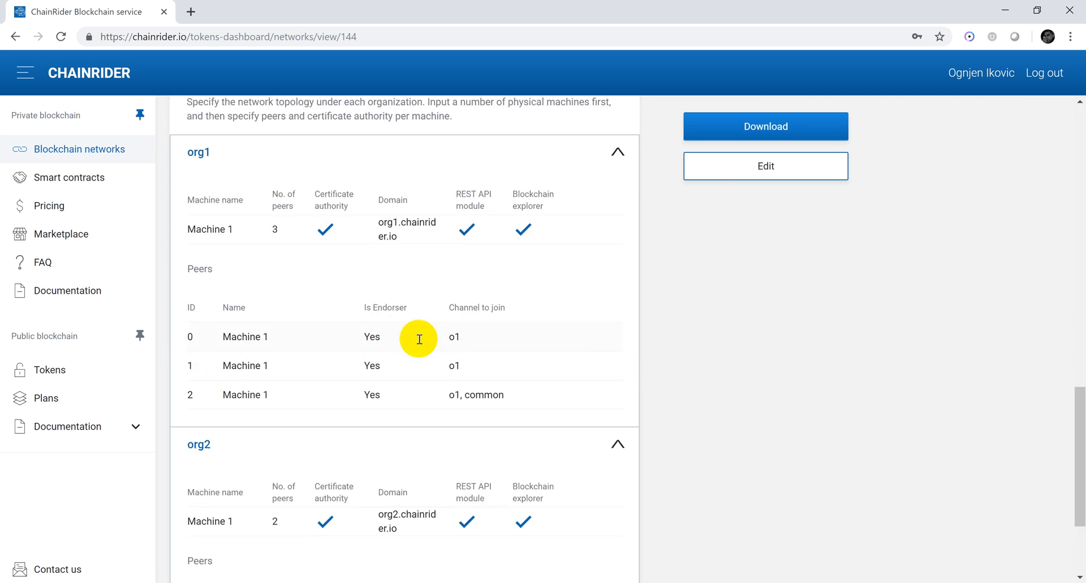
{"action": "scroll", "scroll_direction": "down", "scroll_amount": 3}
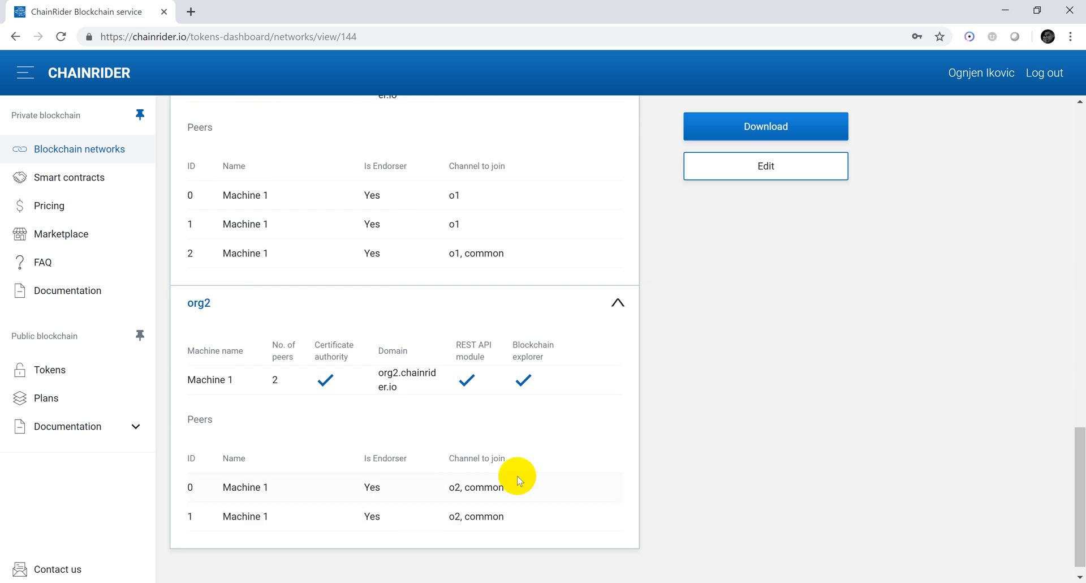
{"action": "mouse_move", "coordinate": [429, 455]}
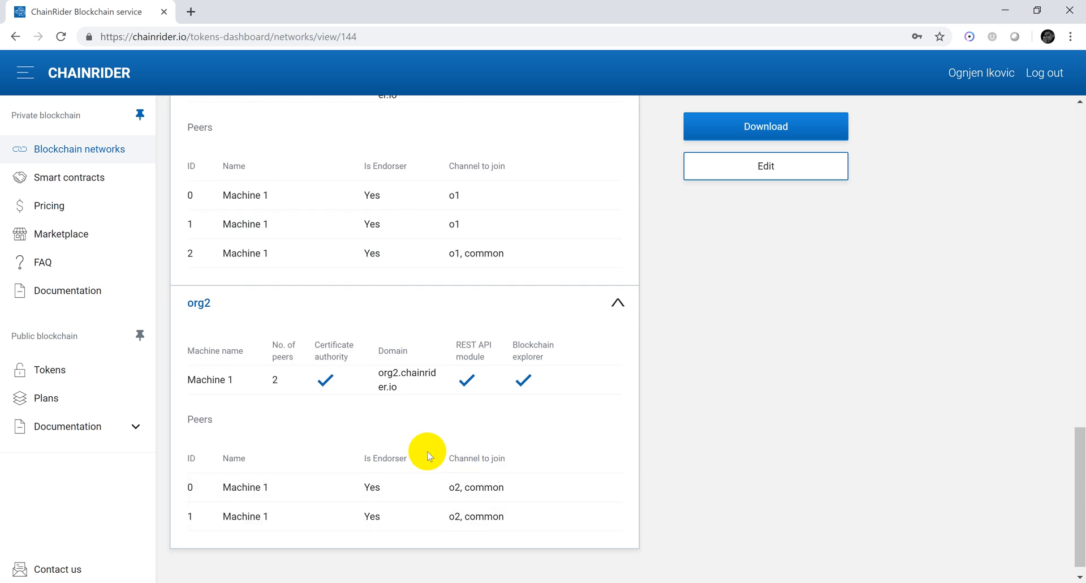
{"action": "mouse_move", "coordinate": [67, 290]}
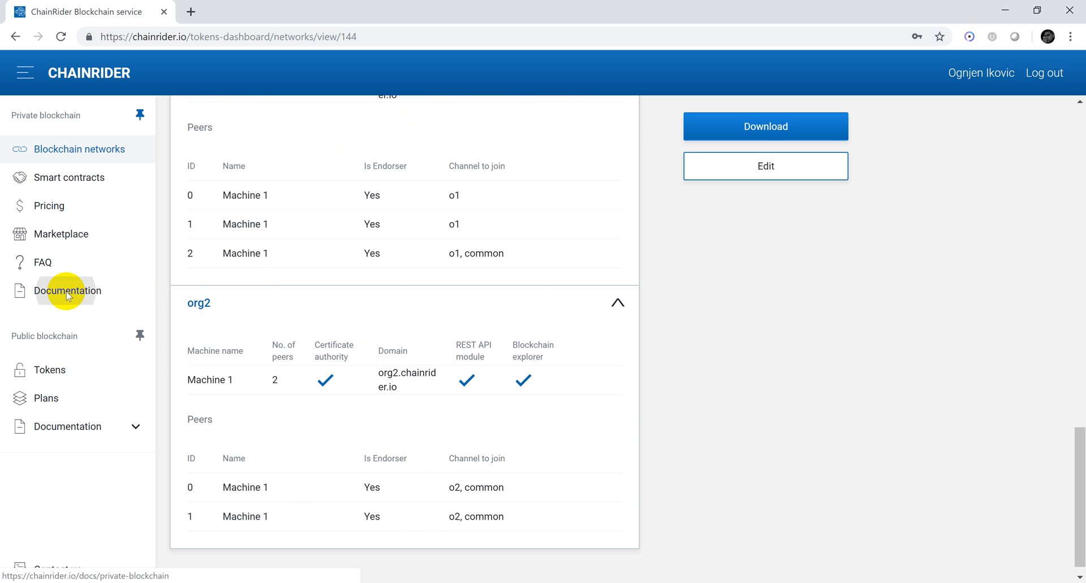
Browse the REST API docs: Register user, Instantiate, Invoke, Query Block, Query transaction, Query peer channels.
{"action": "left_click", "coordinate": [66, 290]}
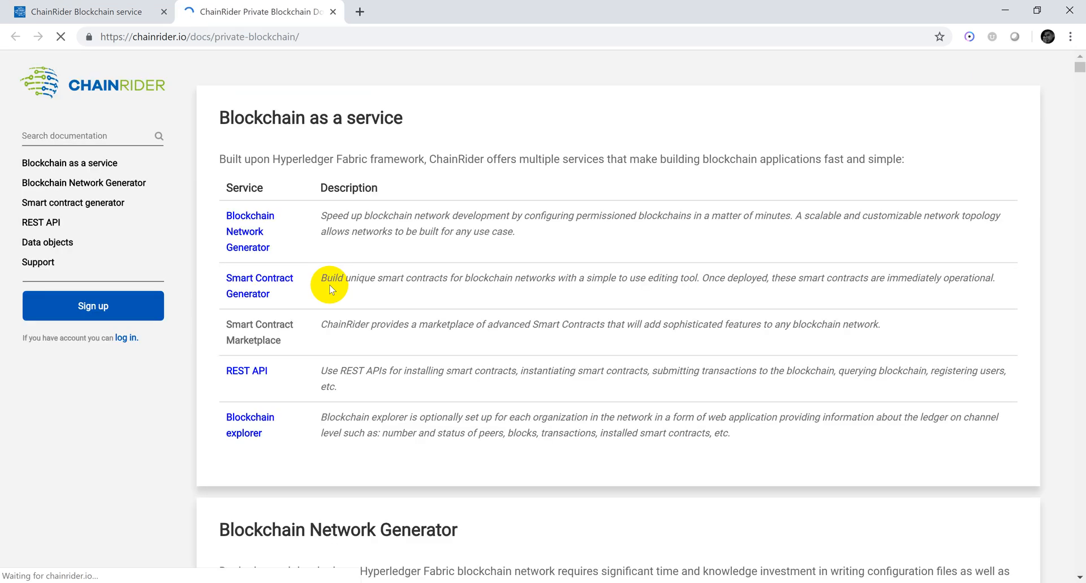
{"action": "left_click", "coordinate": [246, 369]}
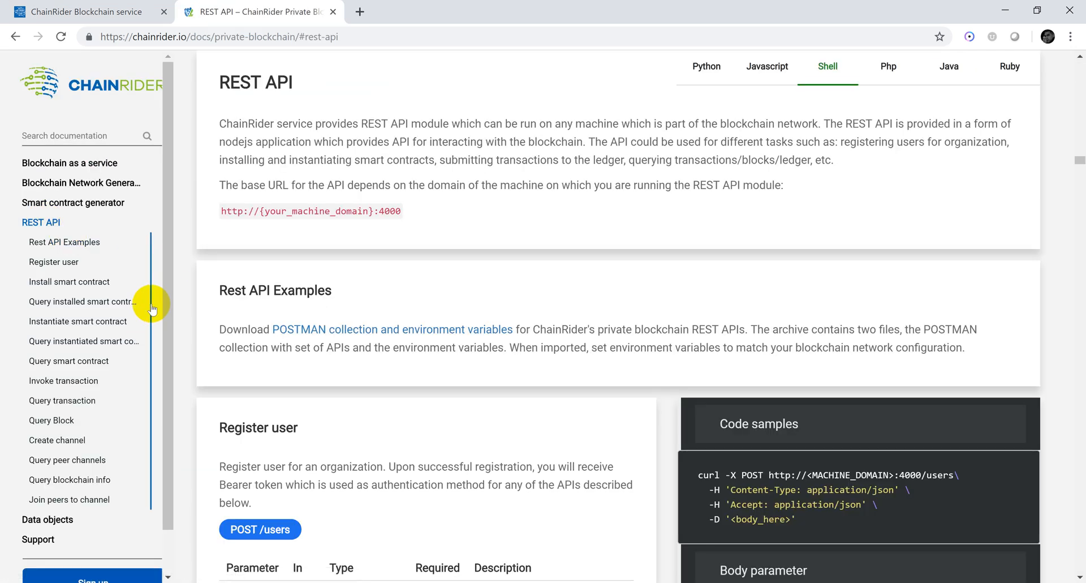
{"action": "left_click", "coordinate": [53, 261]}
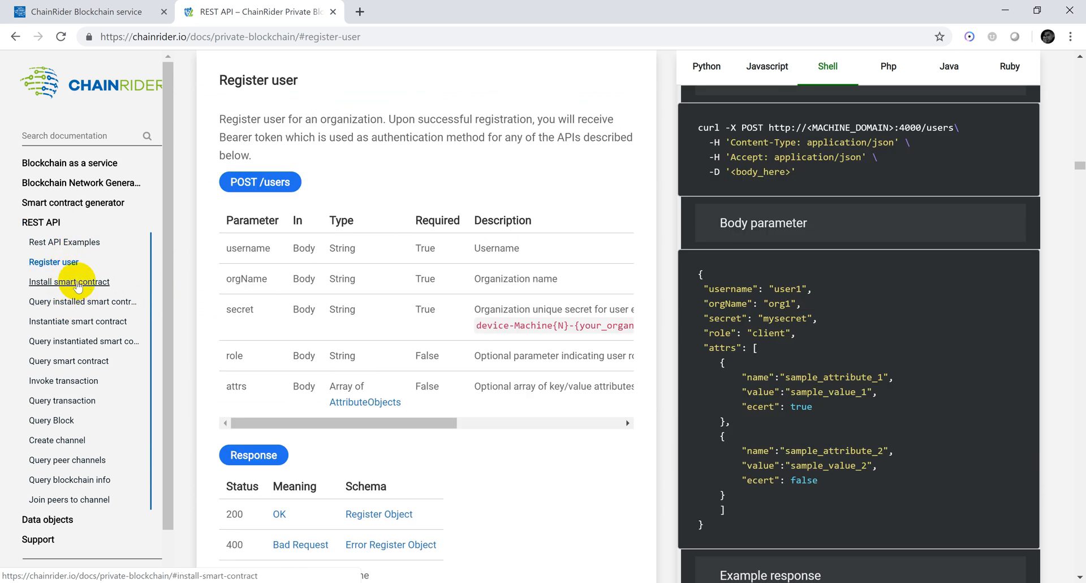
{"action": "left_click", "coordinate": [77, 321]}
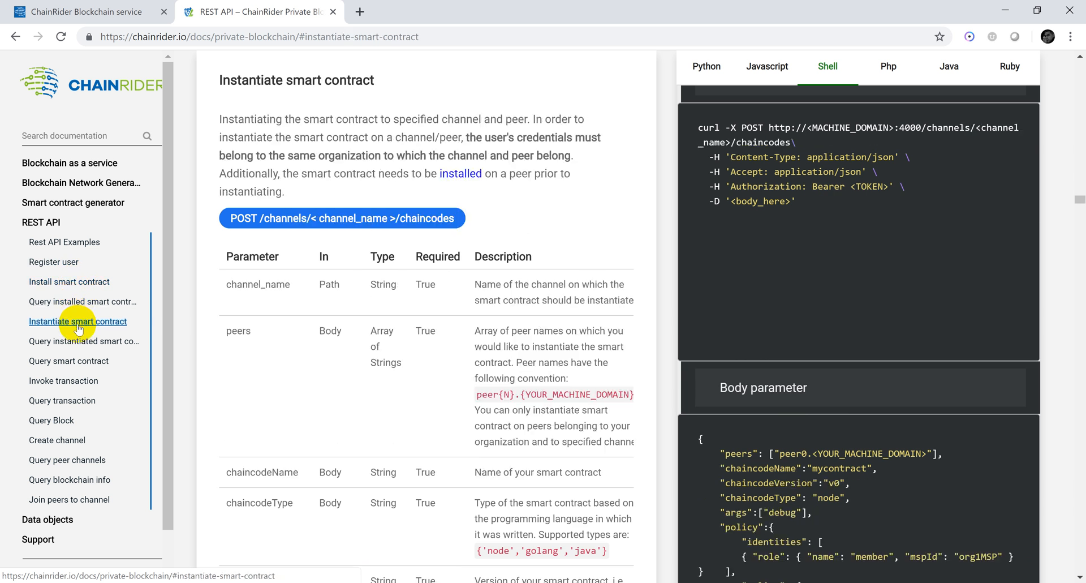
{"action": "left_click", "coordinate": [63, 380]}
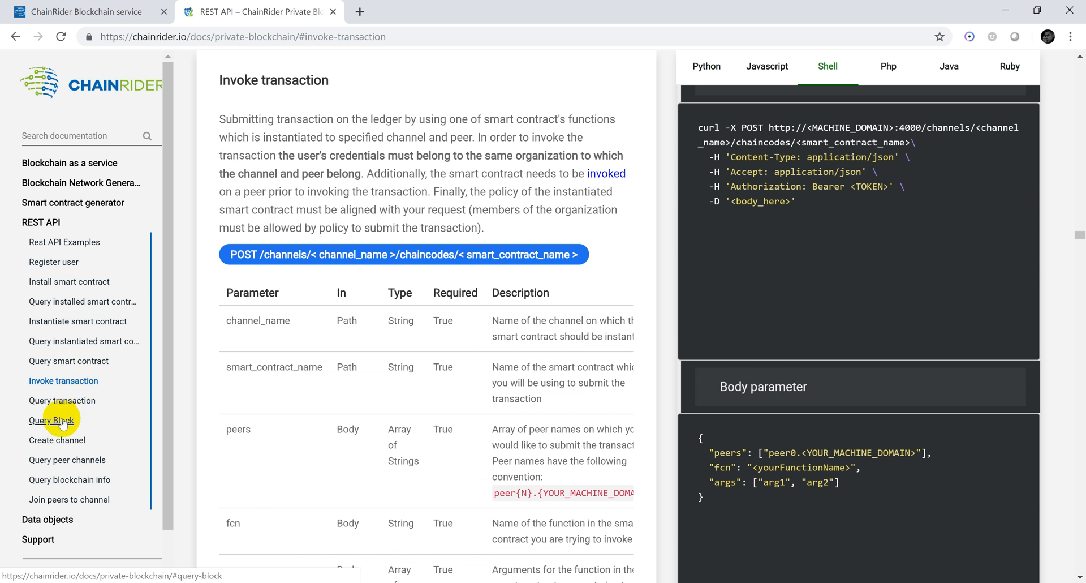
{"action": "left_click", "coordinate": [52, 420]}
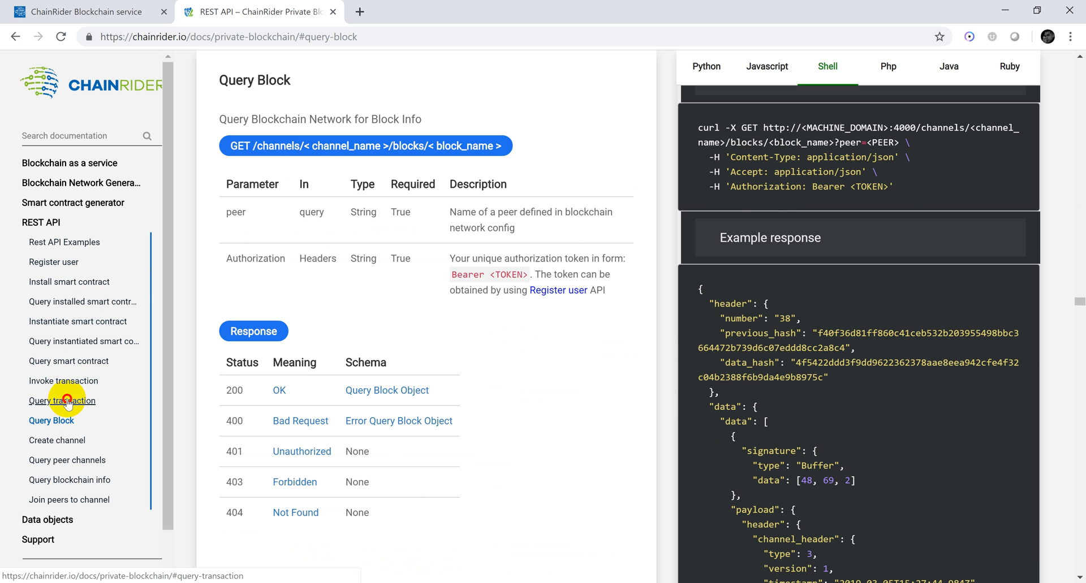
{"action": "left_click", "coordinate": [61, 400]}
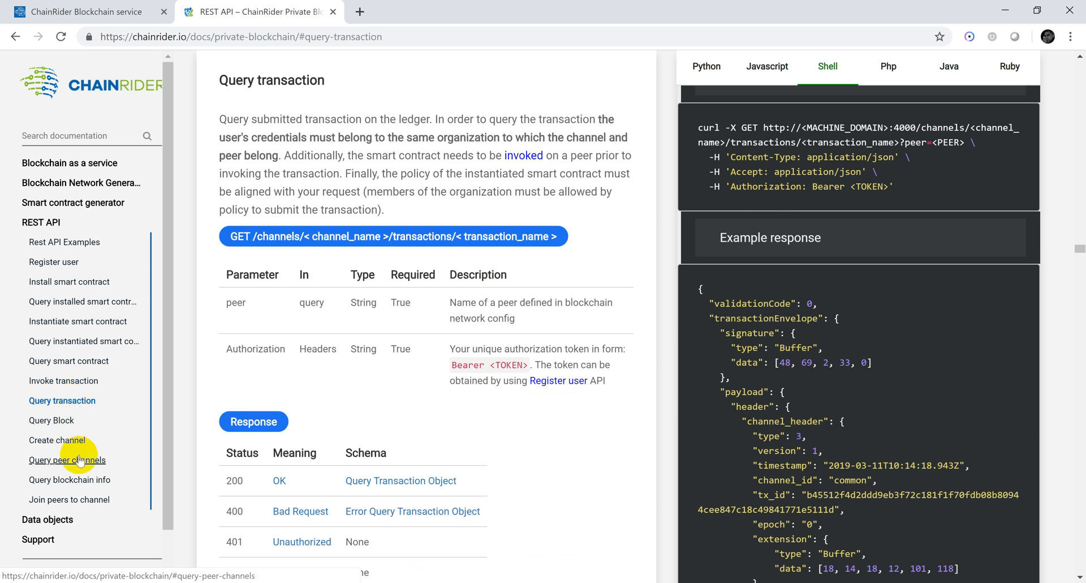
{"action": "left_click", "coordinate": [67, 459]}
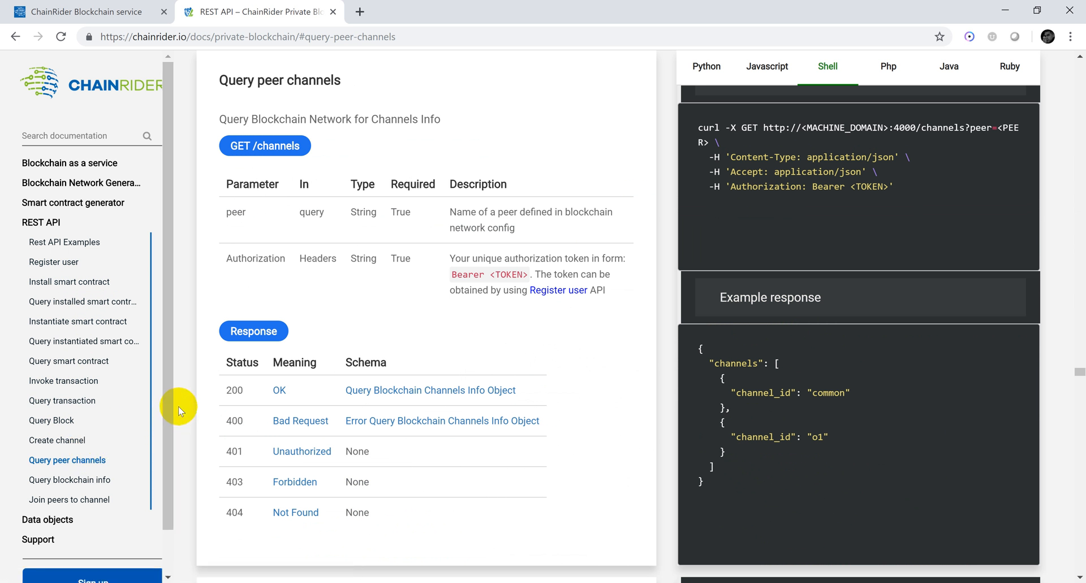
{"action": "mouse_move", "coordinate": [188, 578]}
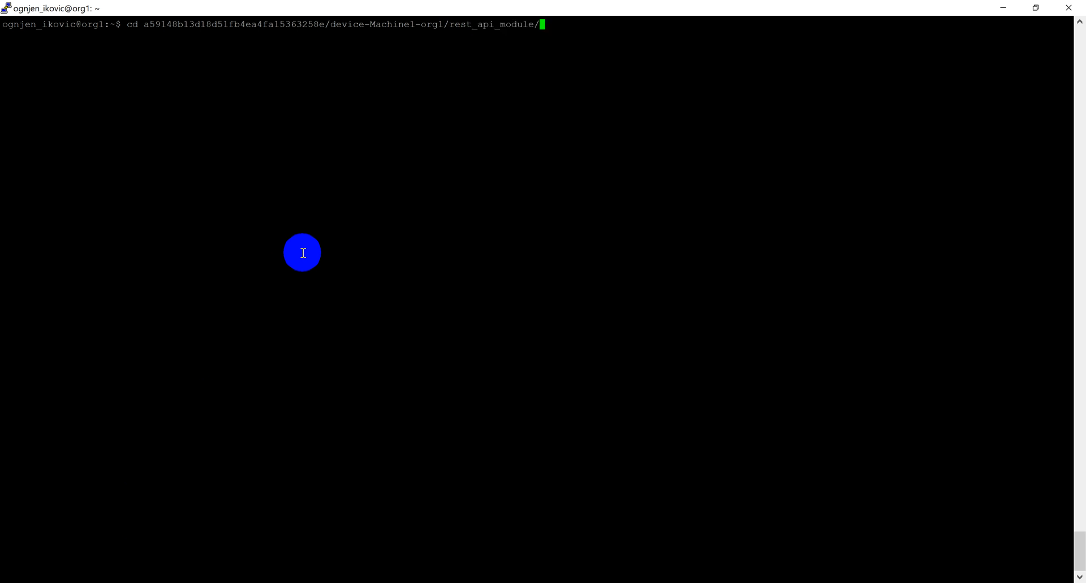
Run sudo chmod +x start.sh and then ./start.sh in org1's rest_api_module folder.
{"action": "type", "text": "sudo chmod +x st"}
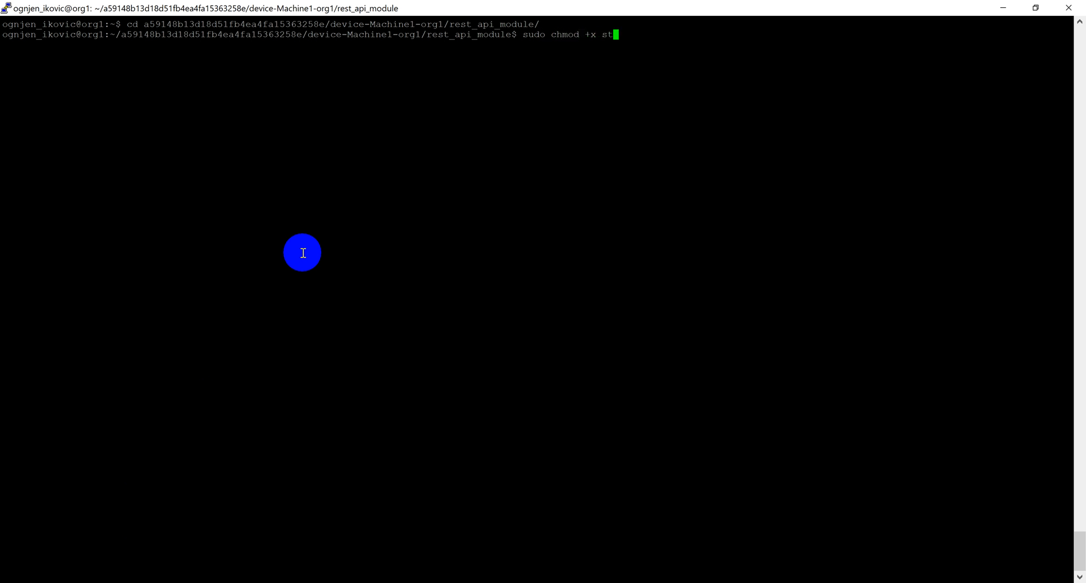
{"action": "type", "text": "art.sh"}
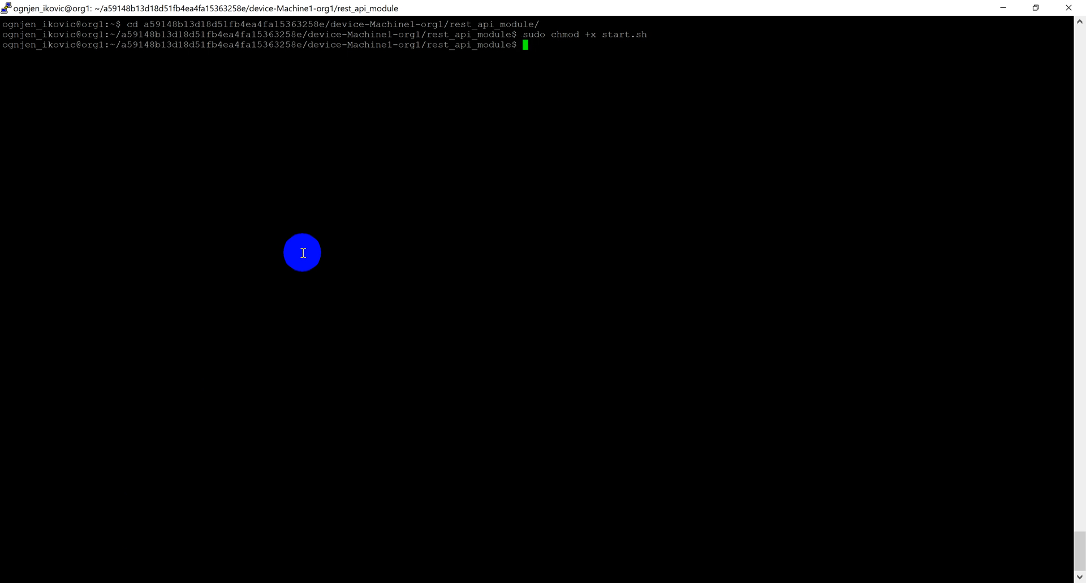
{"action": "type", "text": "./start.sh"}
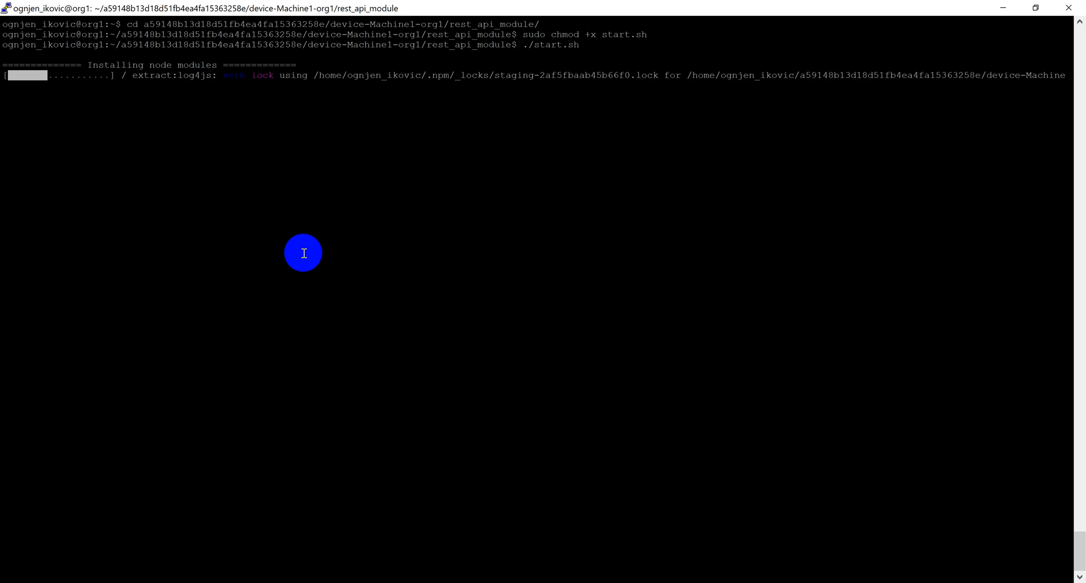
{"action": "mouse_move", "coordinate": [265, 471]}
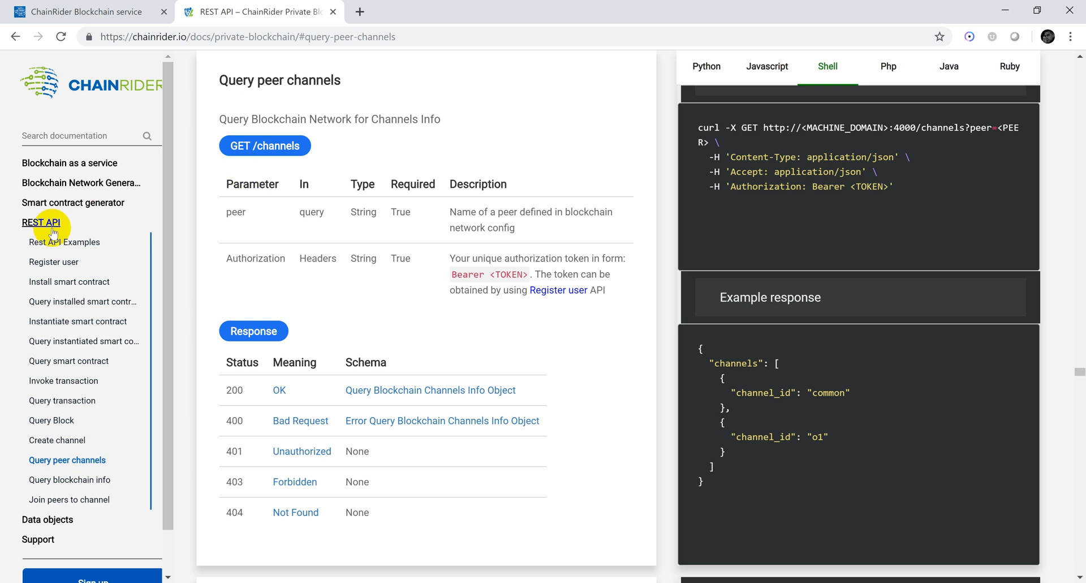
Go back to the REST API overview in the ChainRider documentation.
{"action": "left_click", "coordinate": [40, 222]}
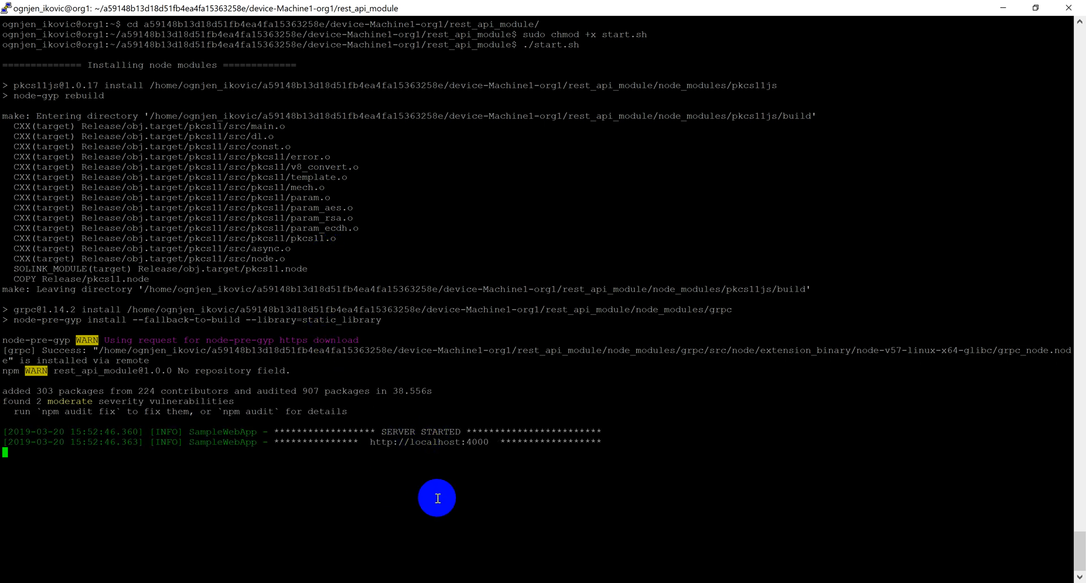
{"action": "mouse_move", "coordinate": [383, 543]}
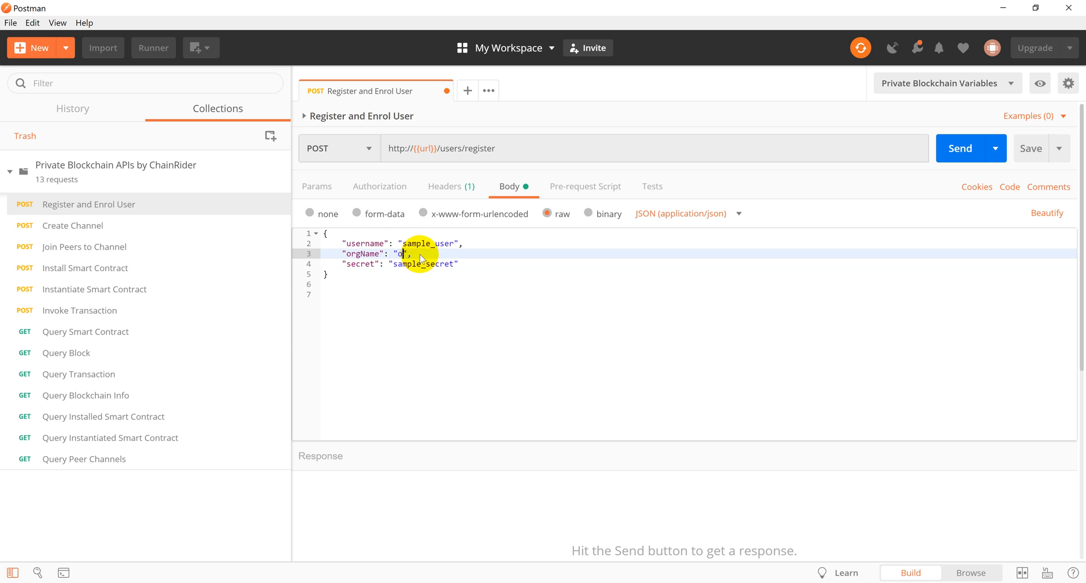
Set orgName to org1 and paste the secret shown by cat network-config.yaml.
{"action": "type", "text": "rg1"}
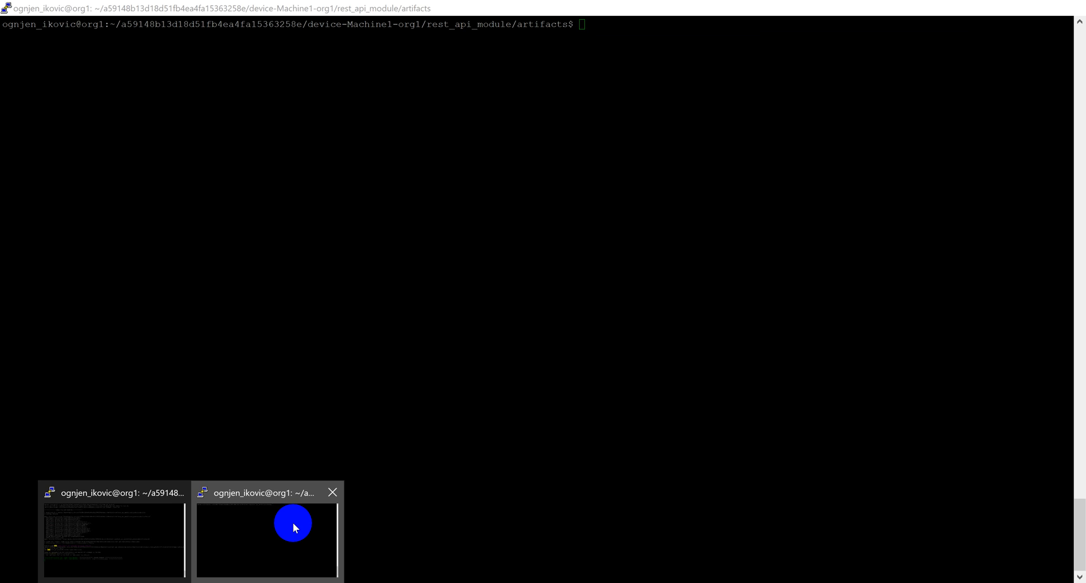
{"action": "type", "text": "c"}
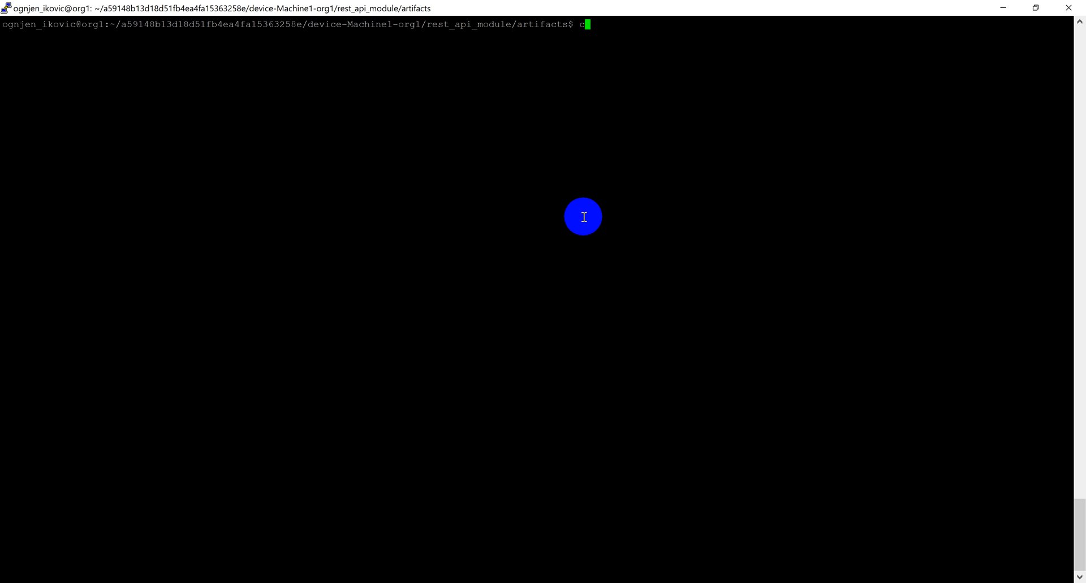
{"action": "type", "text": "at network-config.yaml"}
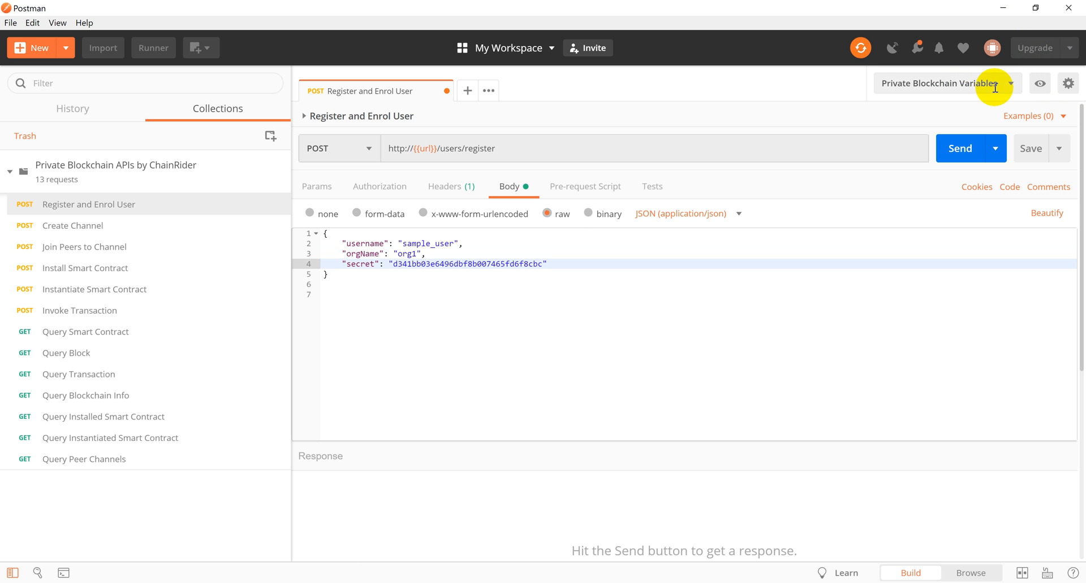
Change the url variable to org1.chainrider.io:4000 and send Register and Enrol User.
{"action": "left_click", "coordinate": [1039, 83]}
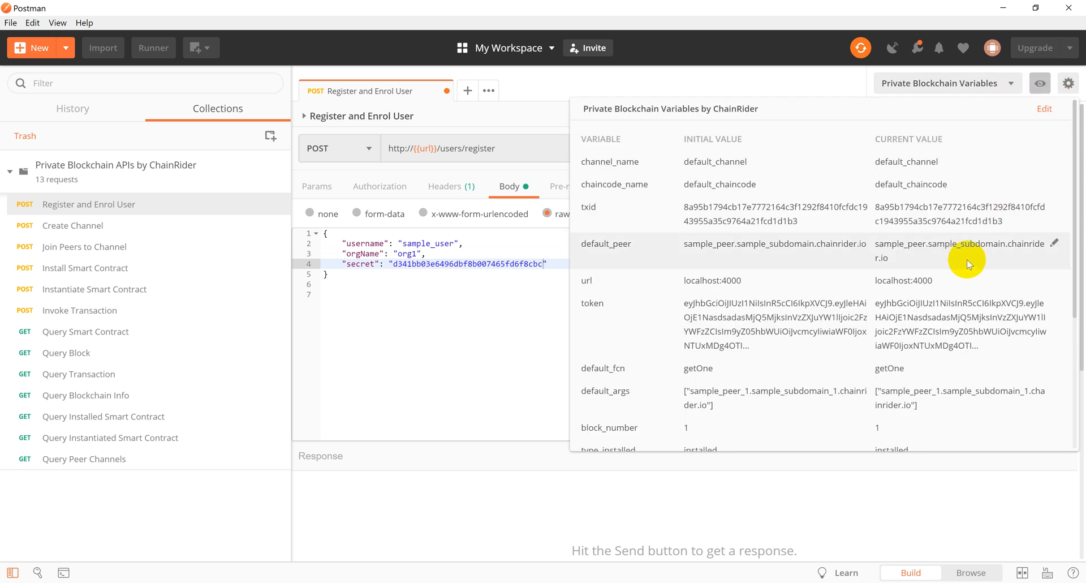
{"action": "double_click", "coordinate": [903, 267]}
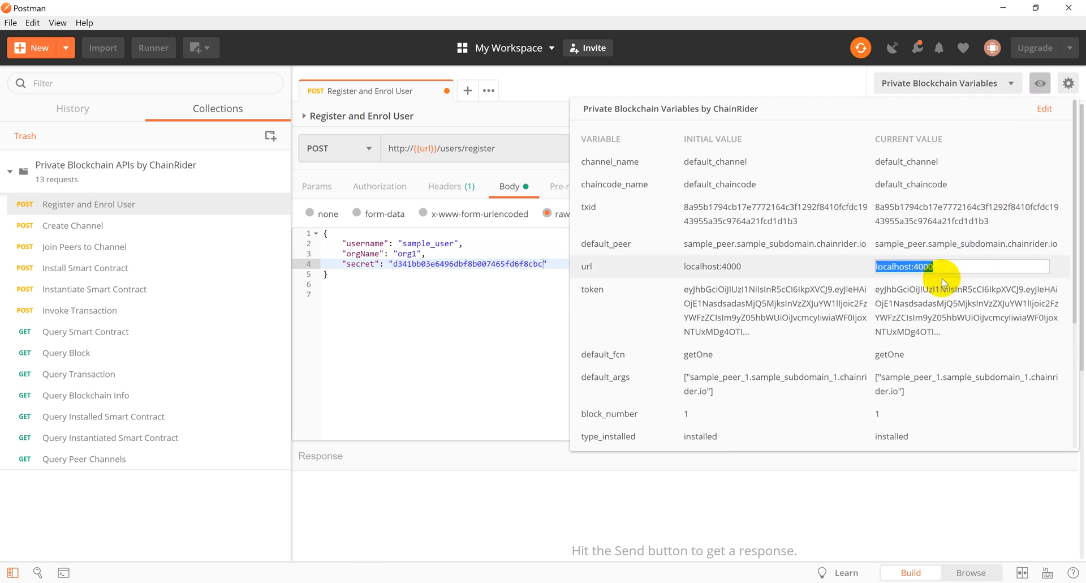
{"action": "type", "text": "org1.chainrider.io"}
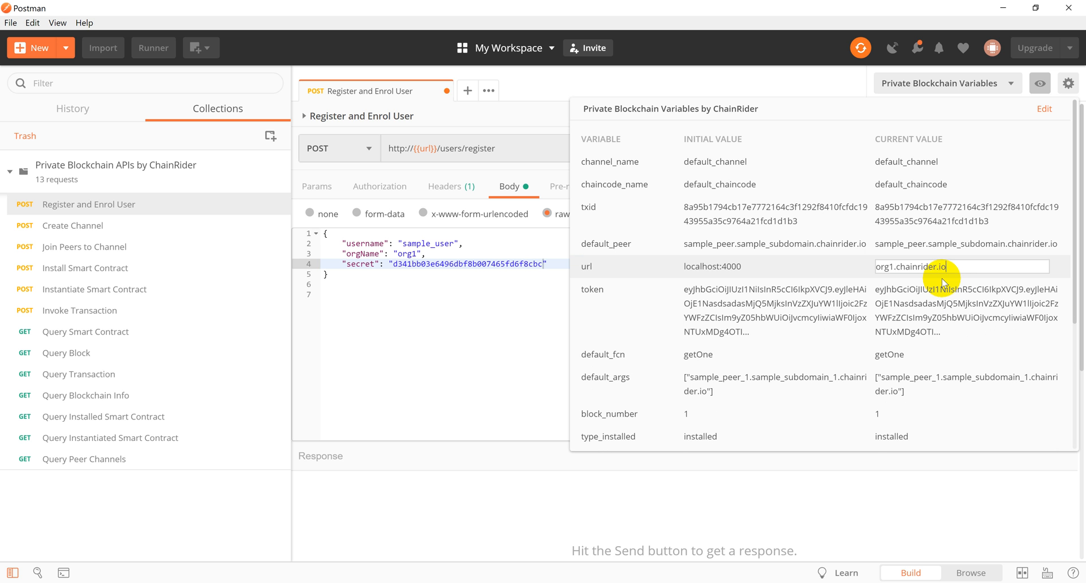
{"action": "type", "text": ":4000"}
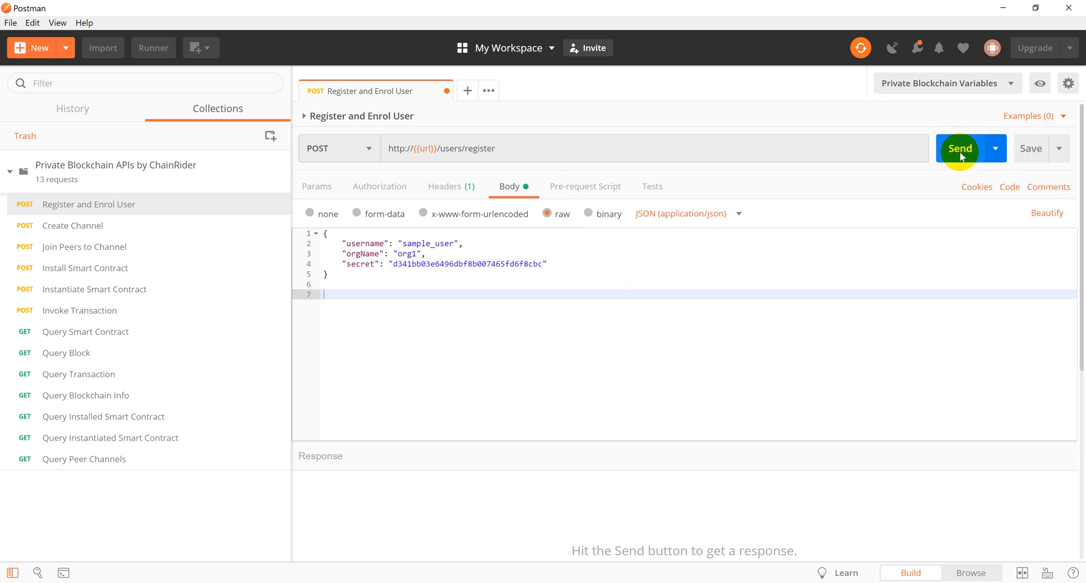
{"action": "left_click", "coordinate": [959, 148]}
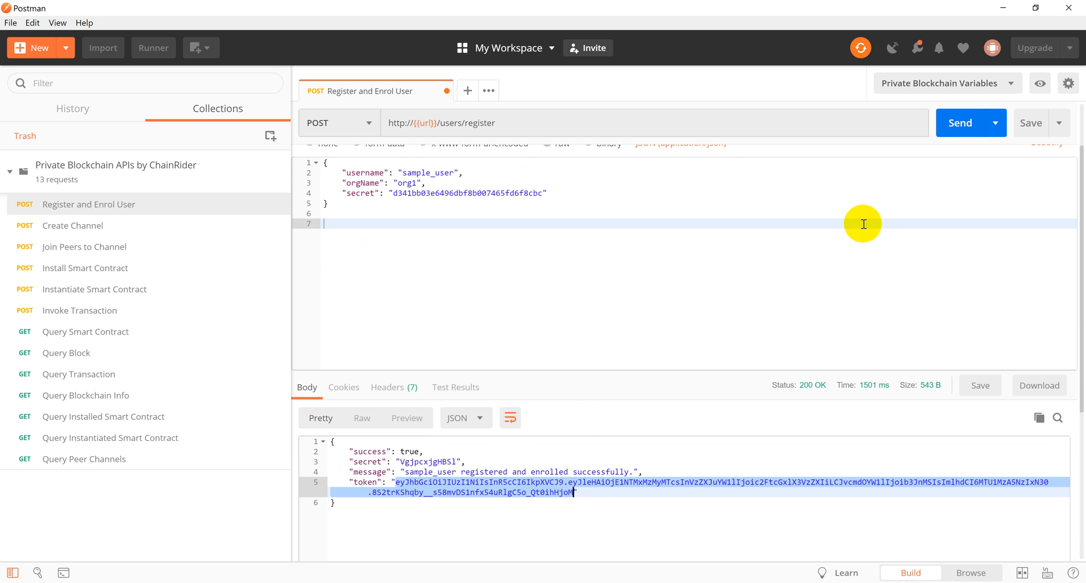
{"action": "left_click", "coordinate": [1039, 83]}
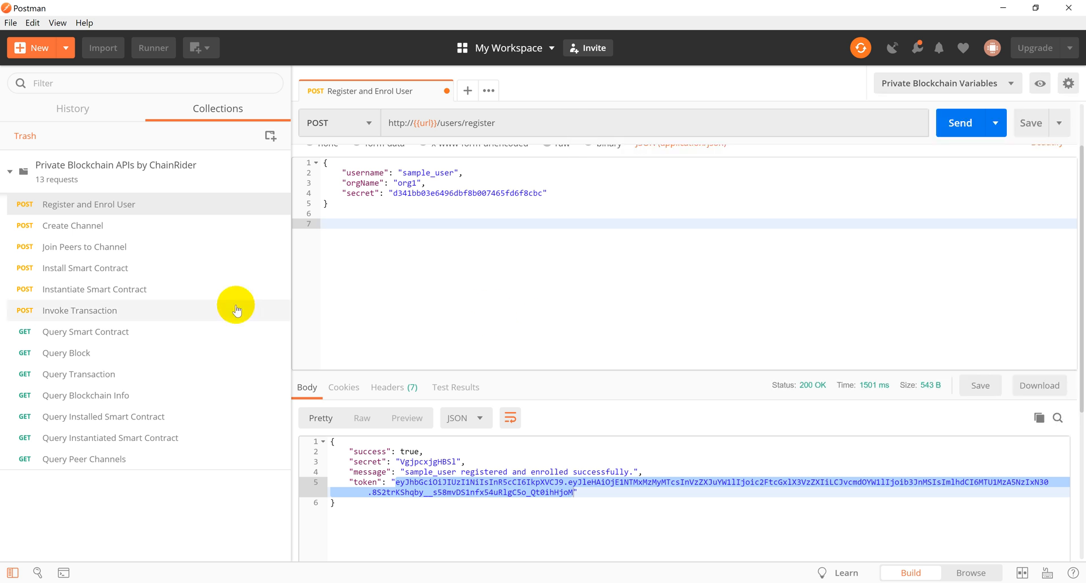
{"action": "mouse_move", "coordinate": [108, 459]}
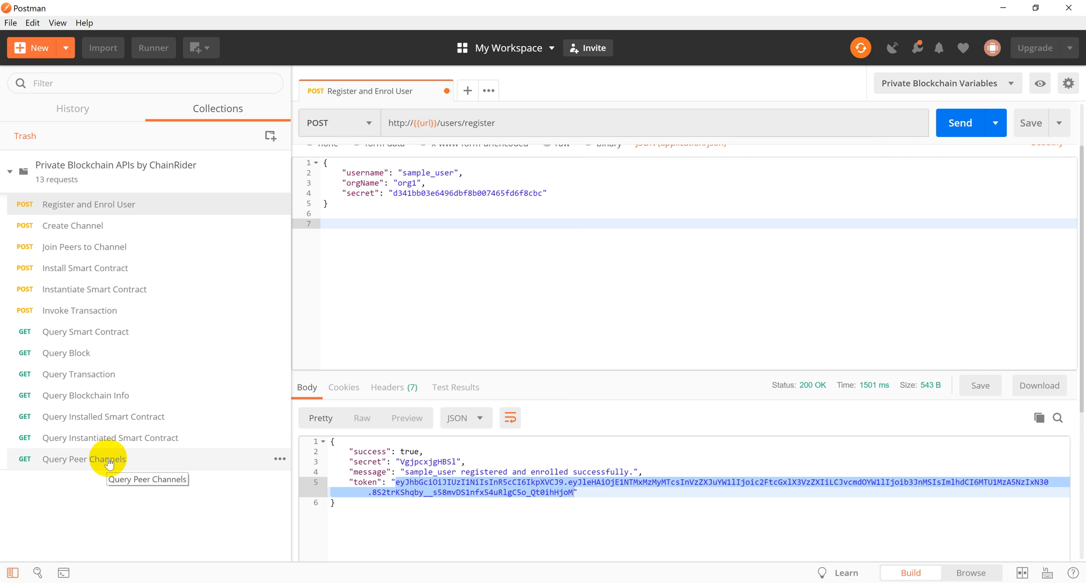
Change default_peer to an org1 peer and send Query Peer Channels, returning channels o1 and common.
{"action": "left_click", "coordinate": [84, 458]}
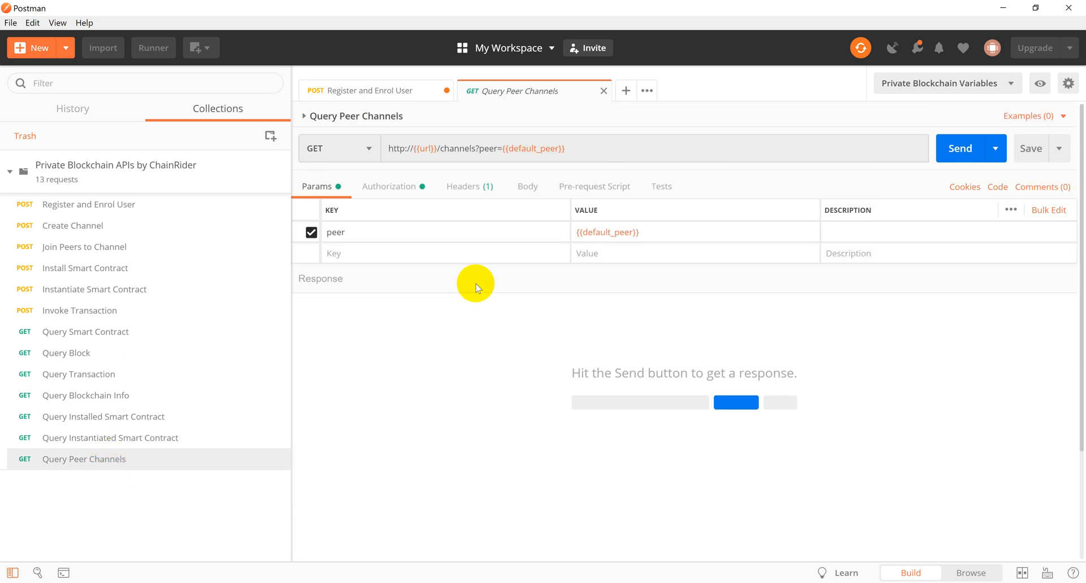
{"action": "mouse_move", "coordinate": [477, 306]}
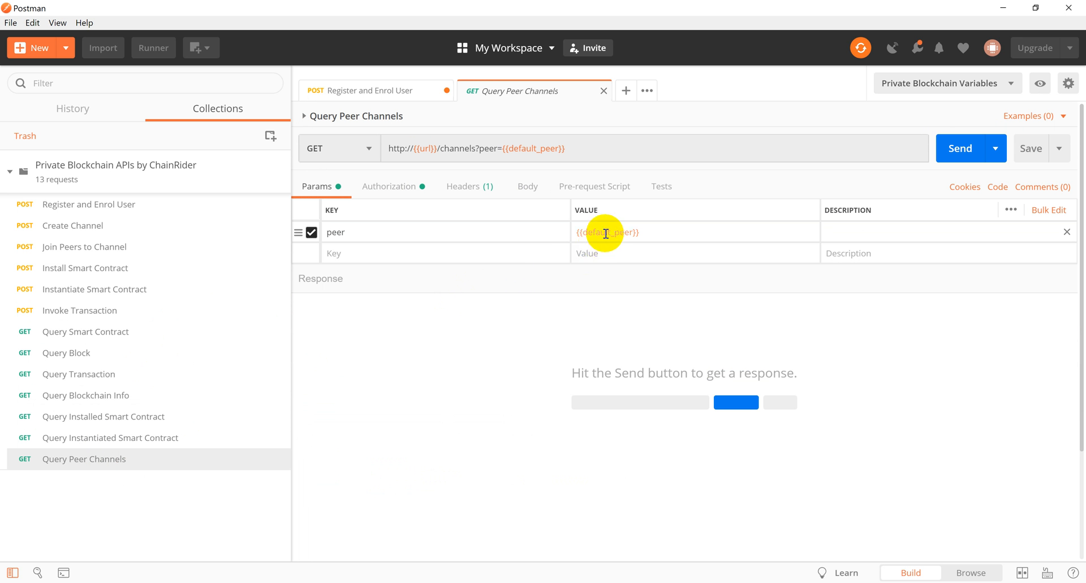
{"action": "left_click", "coordinate": [1039, 84]}
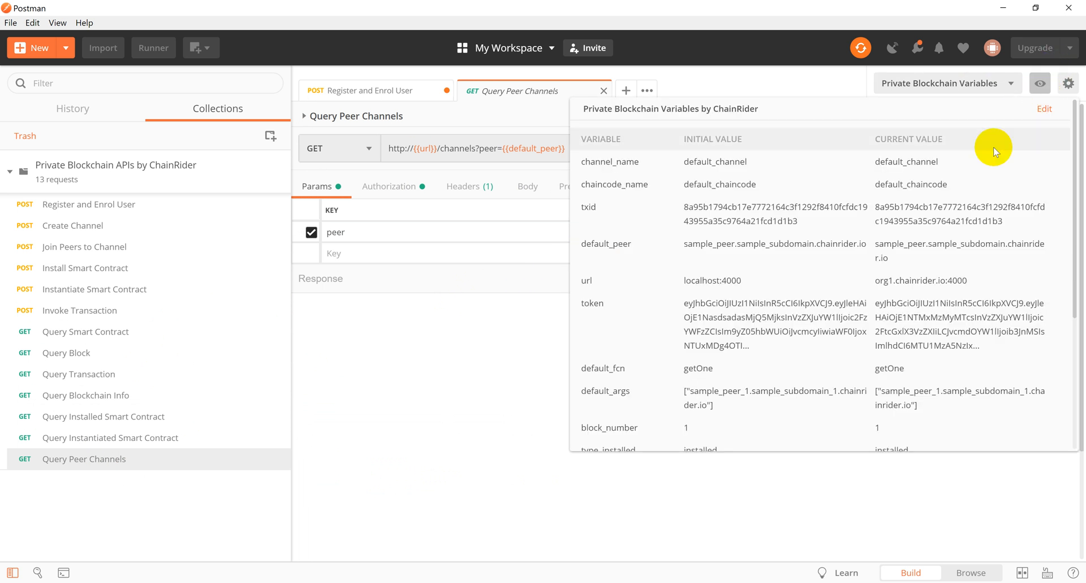
{"action": "mouse_move", "coordinate": [1056, 239]}
{"action": "type", "text": "peer"}
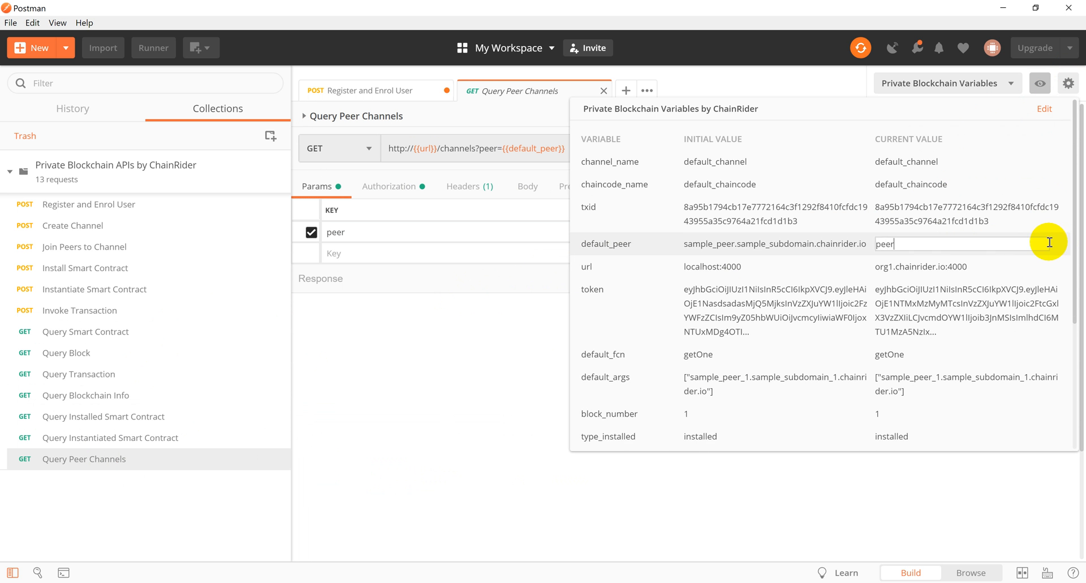
{"action": "type", "text": "0.org"}
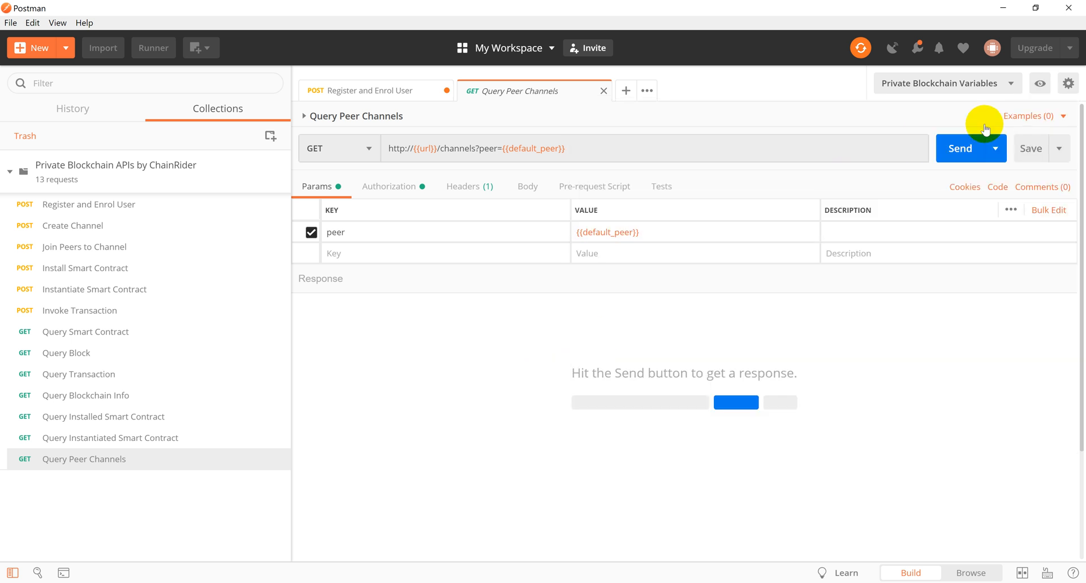
{"action": "left_click", "coordinate": [959, 148]}
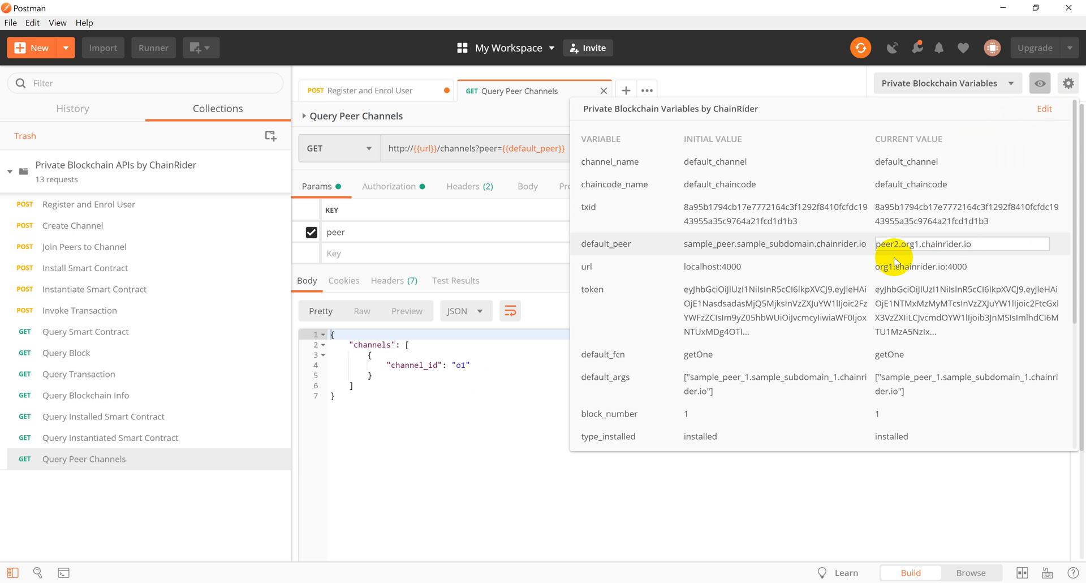
{"action": "left_click", "coordinate": [962, 149]}
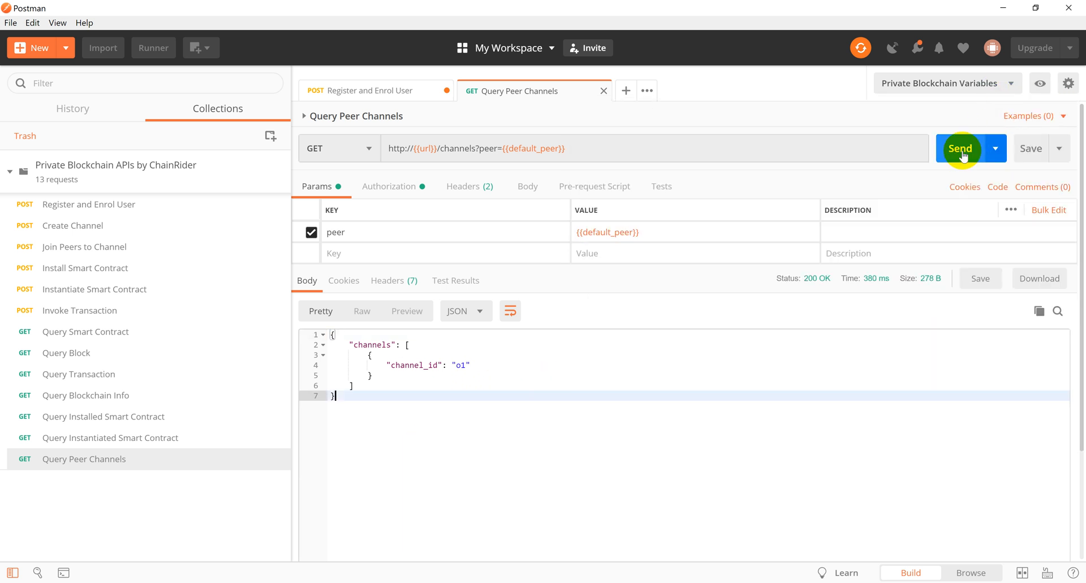
{"action": "left_click", "coordinate": [960, 147]}
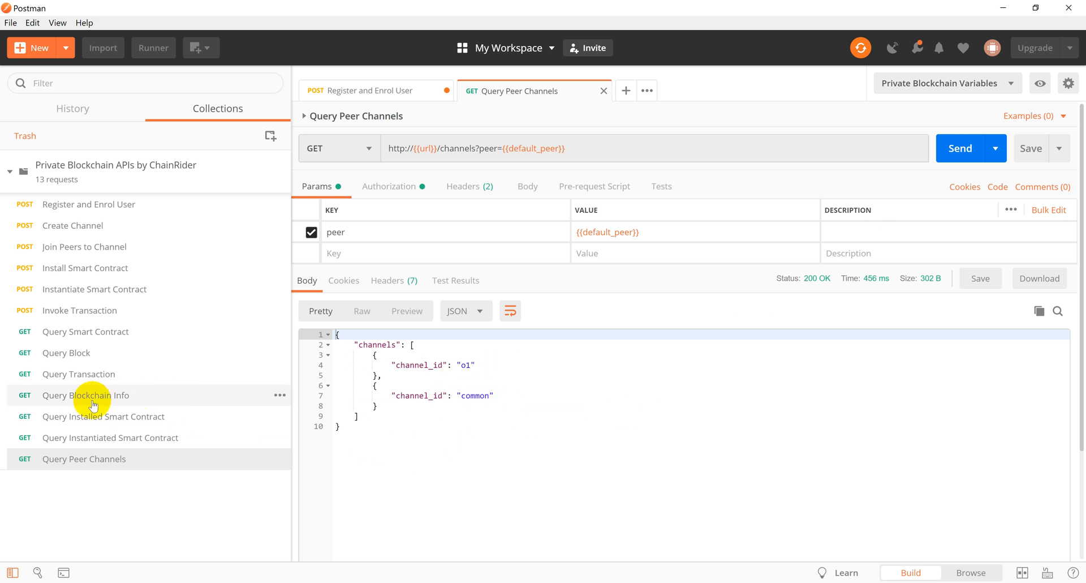
Set channel_name to common and send Query Blockchain Info, showing height 3 and the current hash.
{"action": "left_click", "coordinate": [783, 89]}
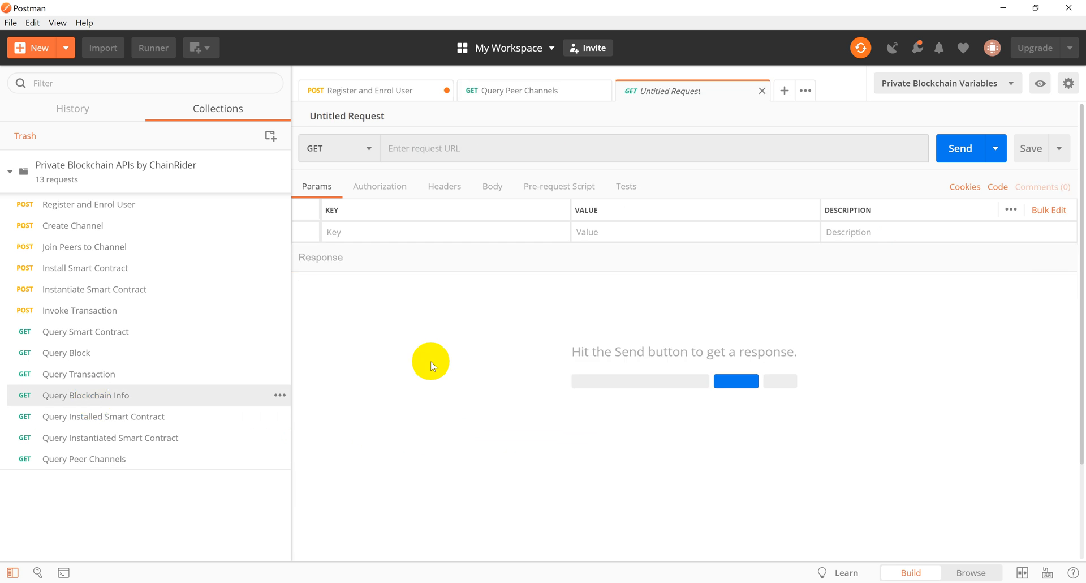
{"action": "left_click", "coordinate": [84, 395]}
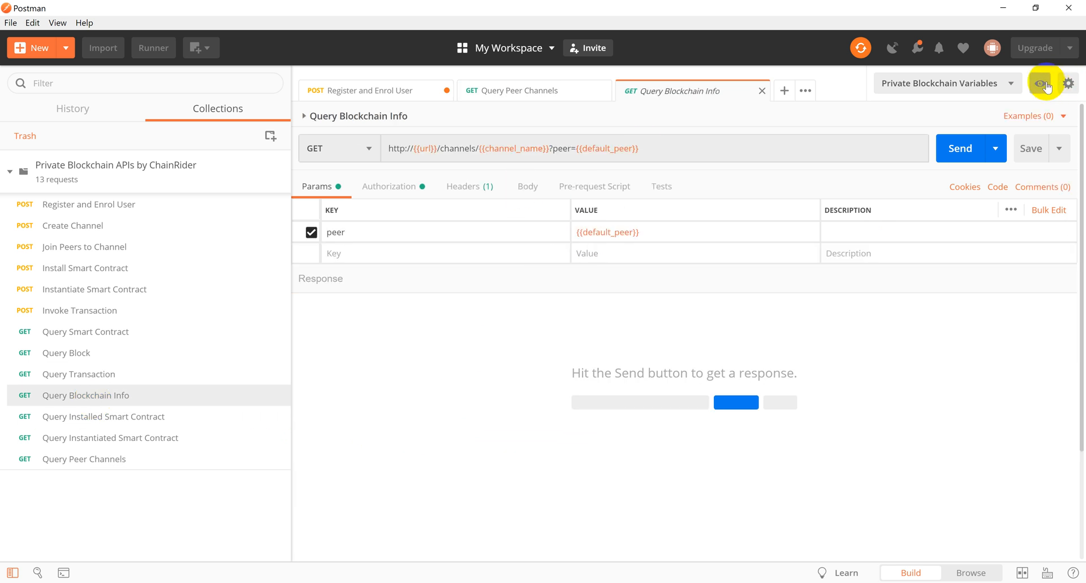
{"action": "left_click", "coordinate": [1039, 83]}
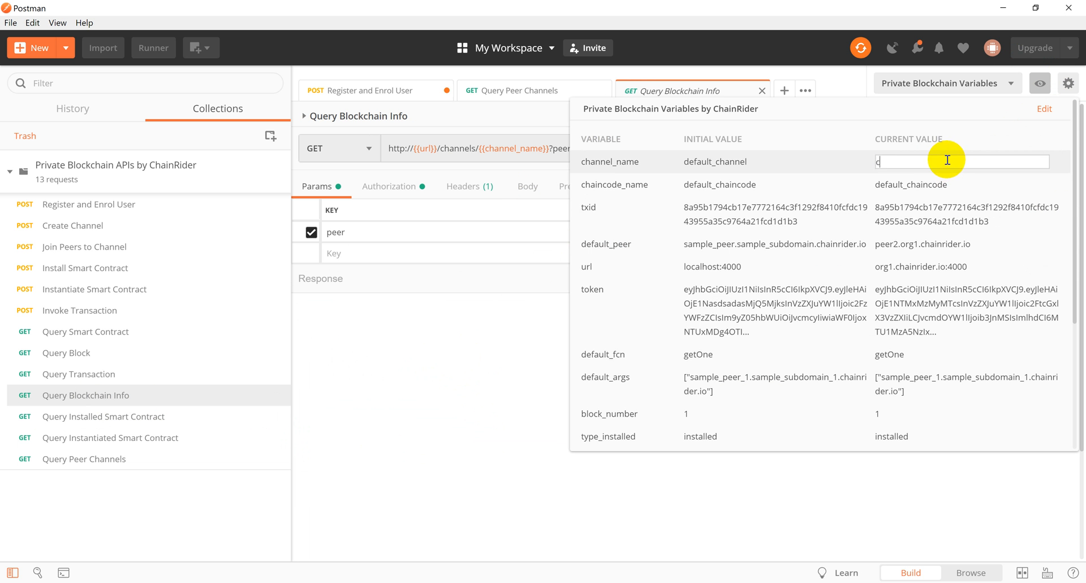
{"action": "type", "text": "common"}
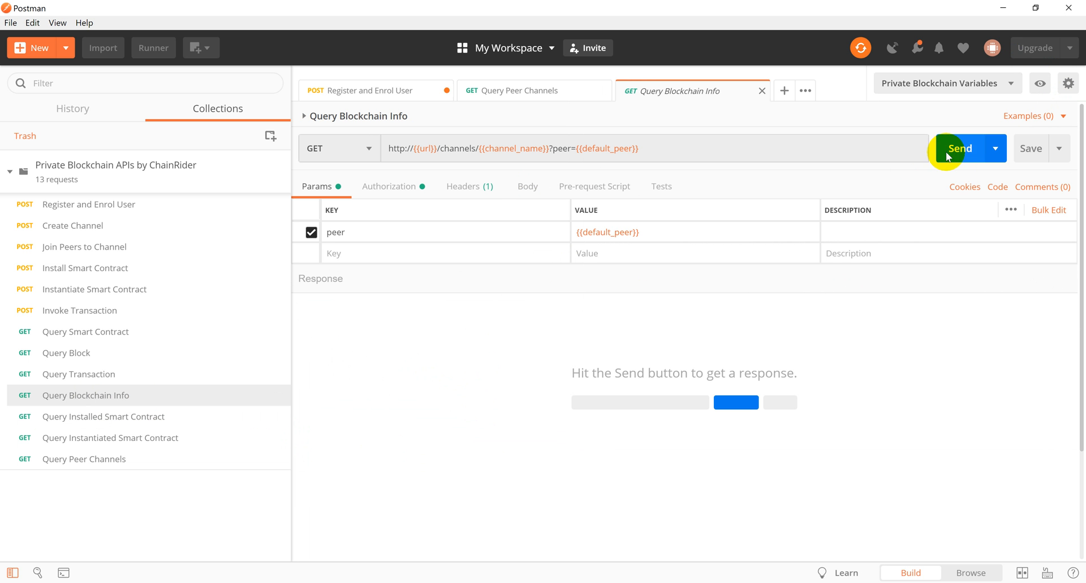
{"action": "left_click", "coordinate": [960, 148]}
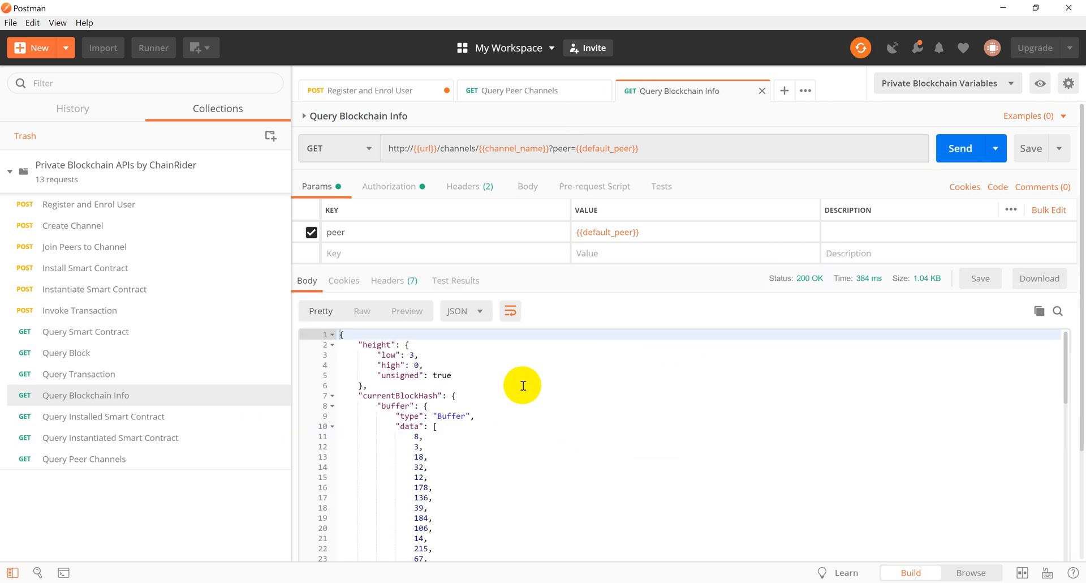
{"action": "scroll", "scroll_direction": "down", "scroll_amount": 3}
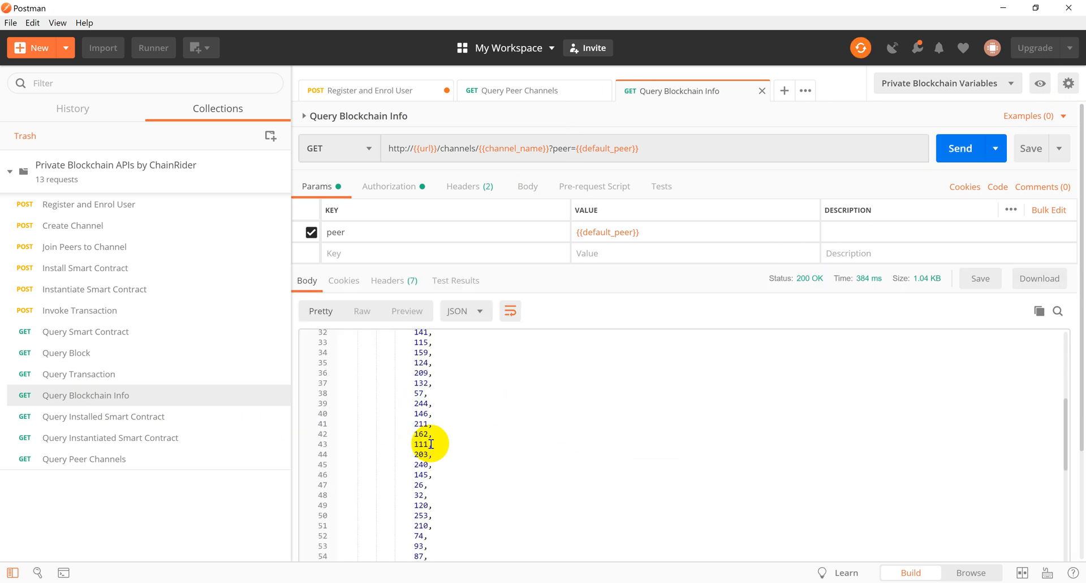
{"action": "scroll", "scroll_direction": "down", "scroll_amount": 3}
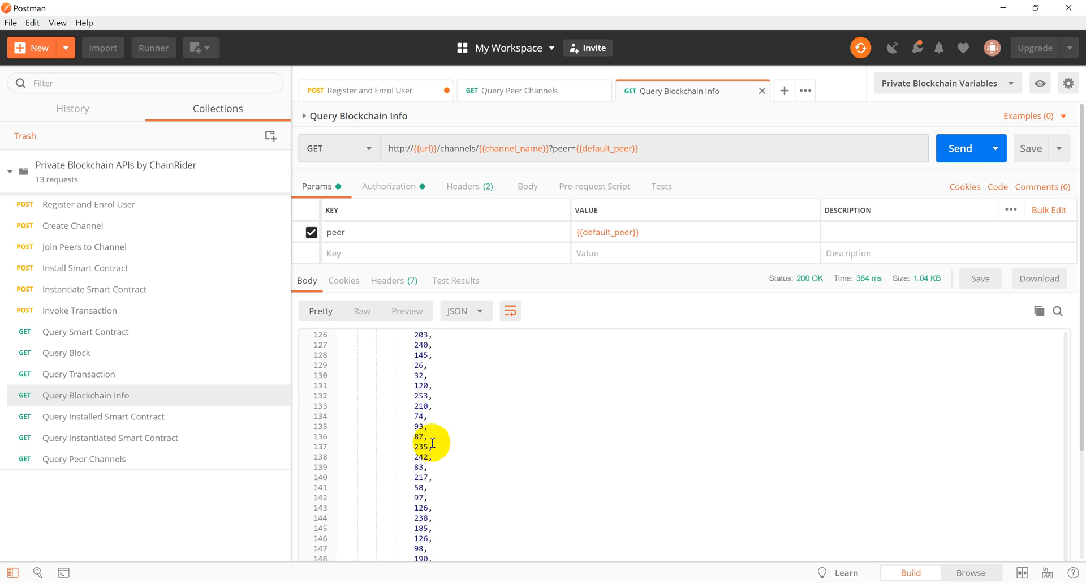